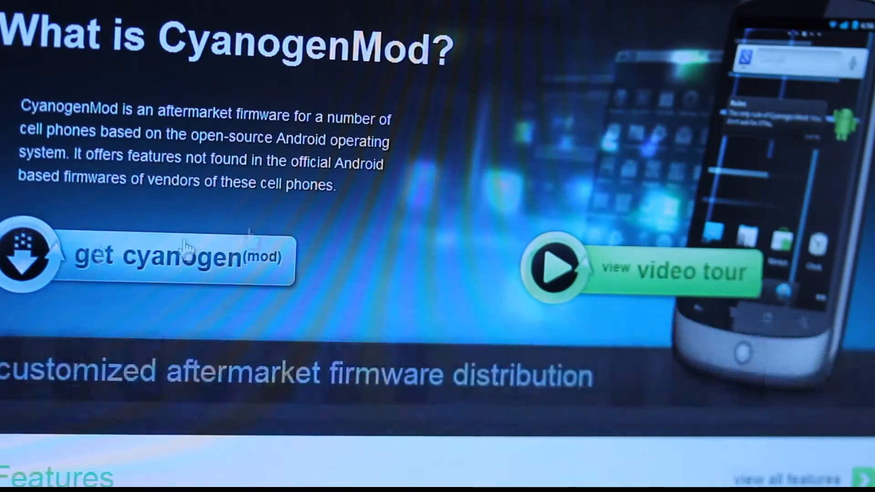
# - Reach the supported-devices list and scroll down toward the Samsung Galaxy S2 entry
pyautogui.click(167, 257)
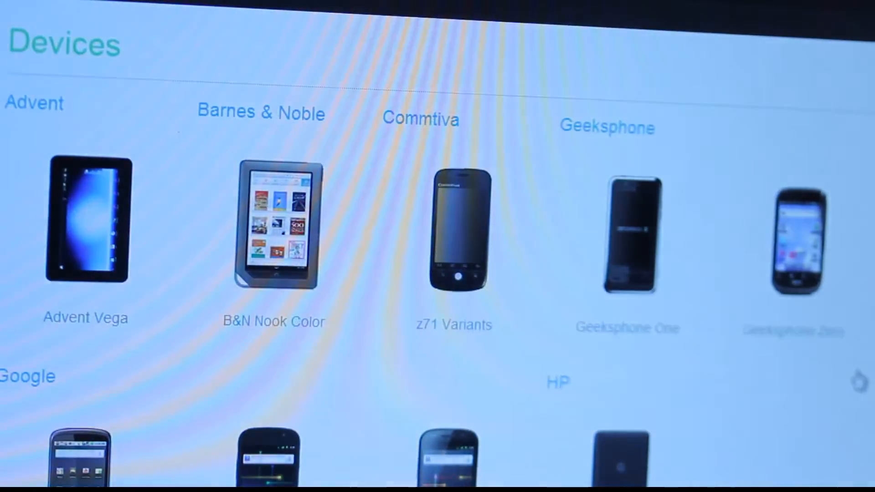
pyautogui.scroll(-3)
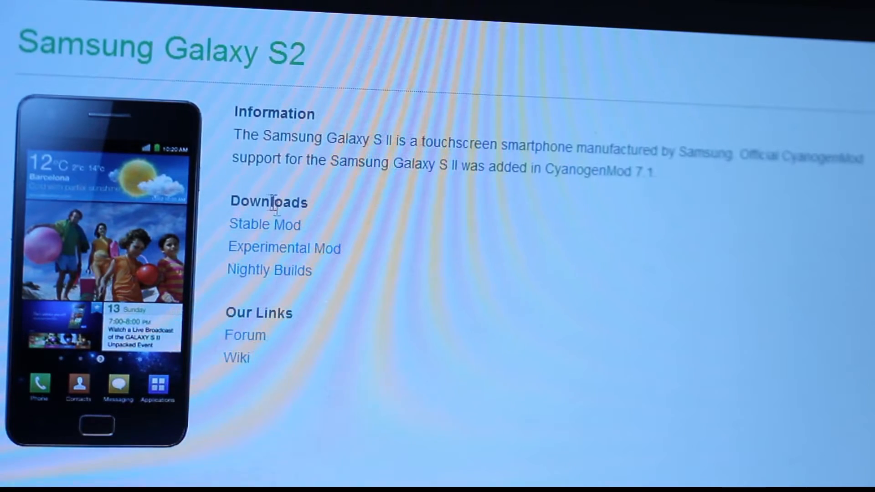
# - Get update-cm-7.1.0-GalaxyS2-signed.zip onto the desktop and select it beside Flyttbar disk (I:)
pyautogui.click(264, 224)
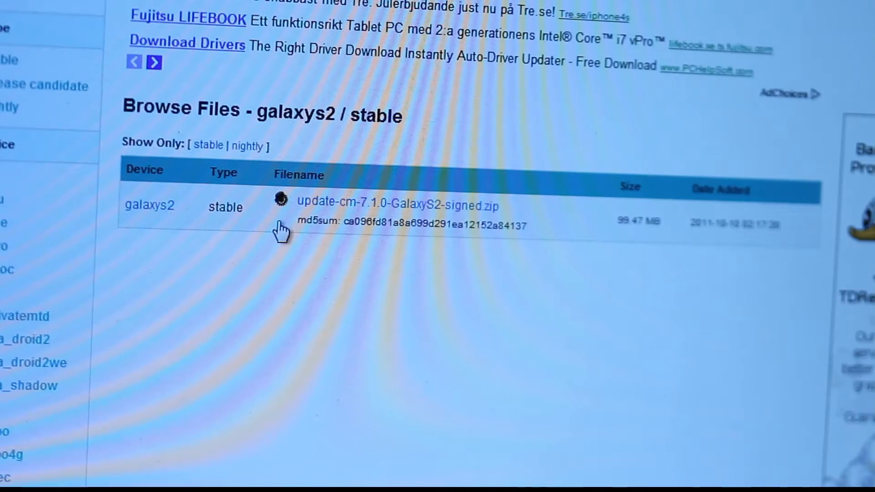
pyautogui.moveTo(402, 223)
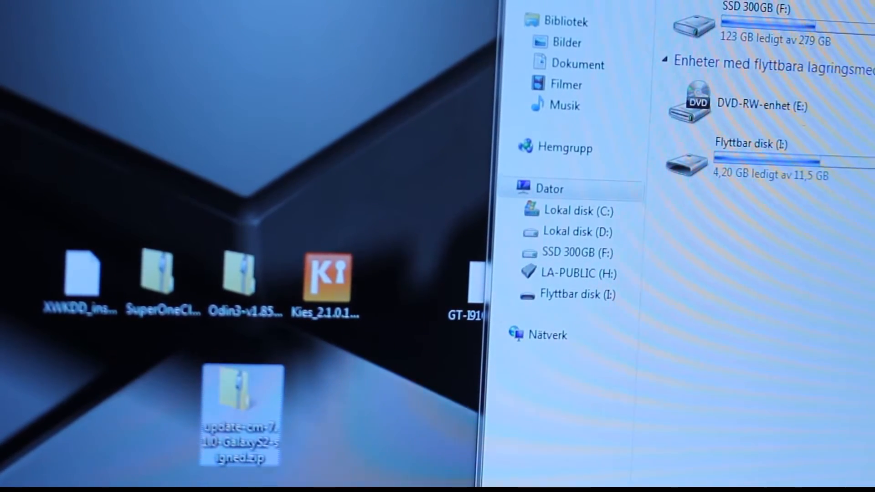
pyautogui.click(578, 295)
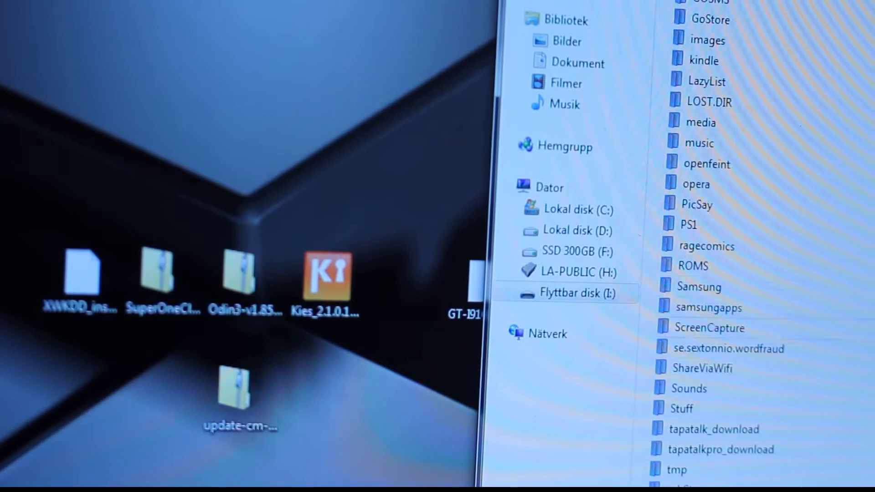
pyautogui.click(240, 386)
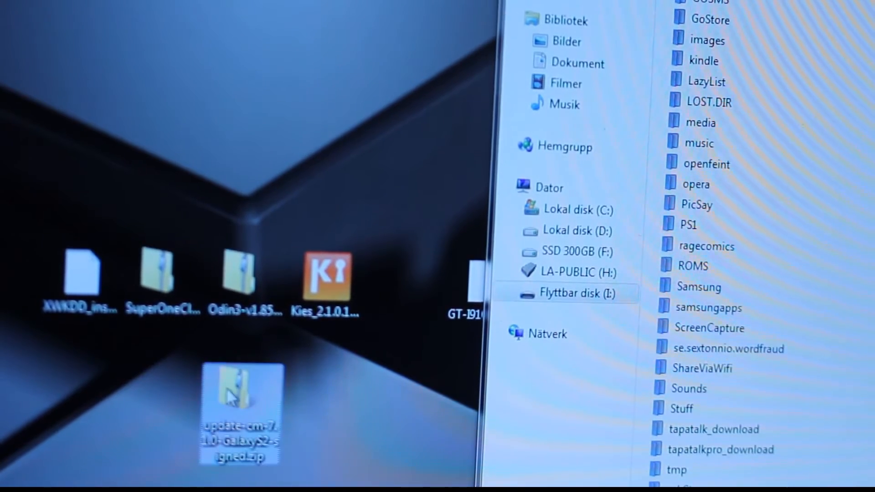